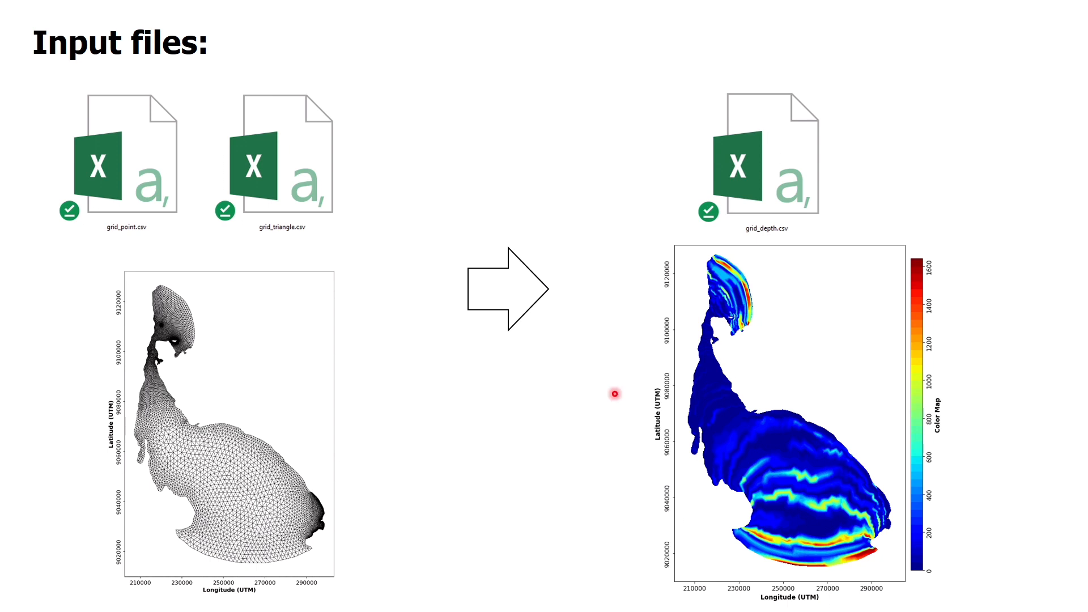
Step: Run the cell importing pandas, numpy and the matplotlib triangulation and plotting modules
left_click(203, 9)
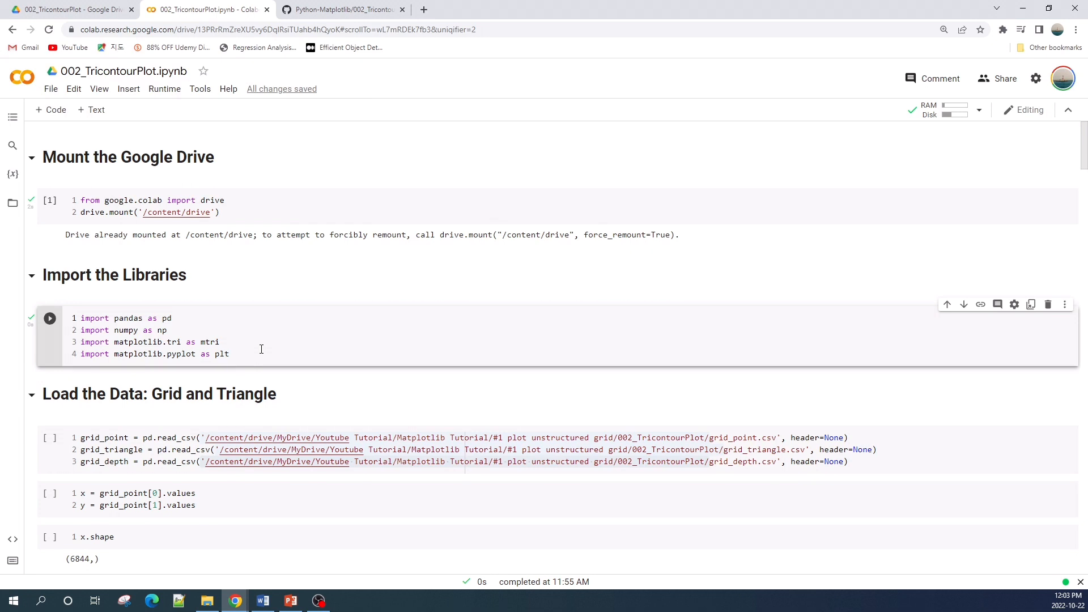
mouse_move(215, 309)
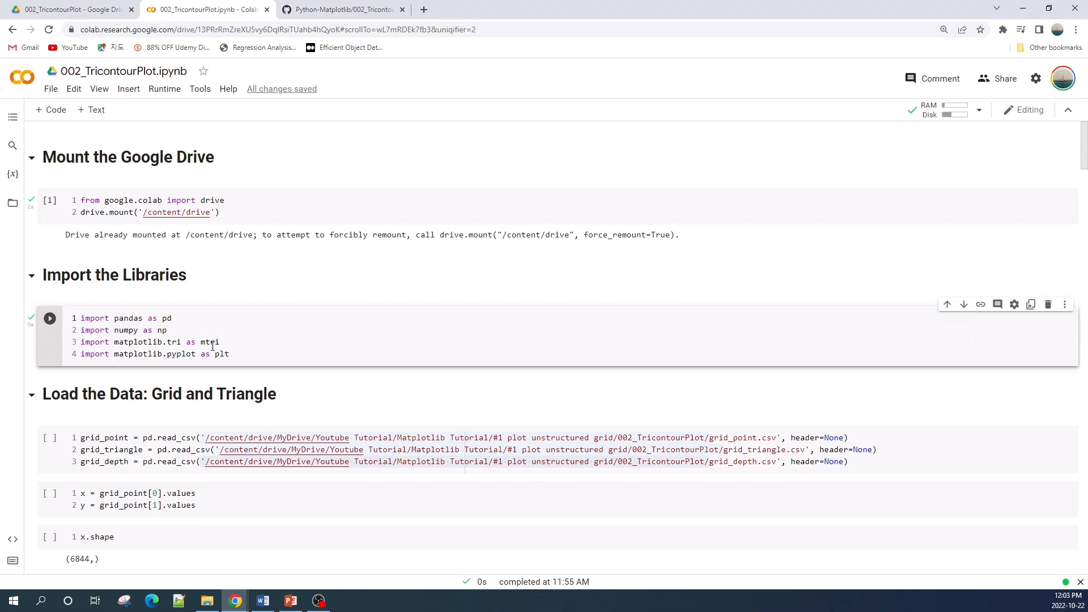
mouse_move(215, 345)
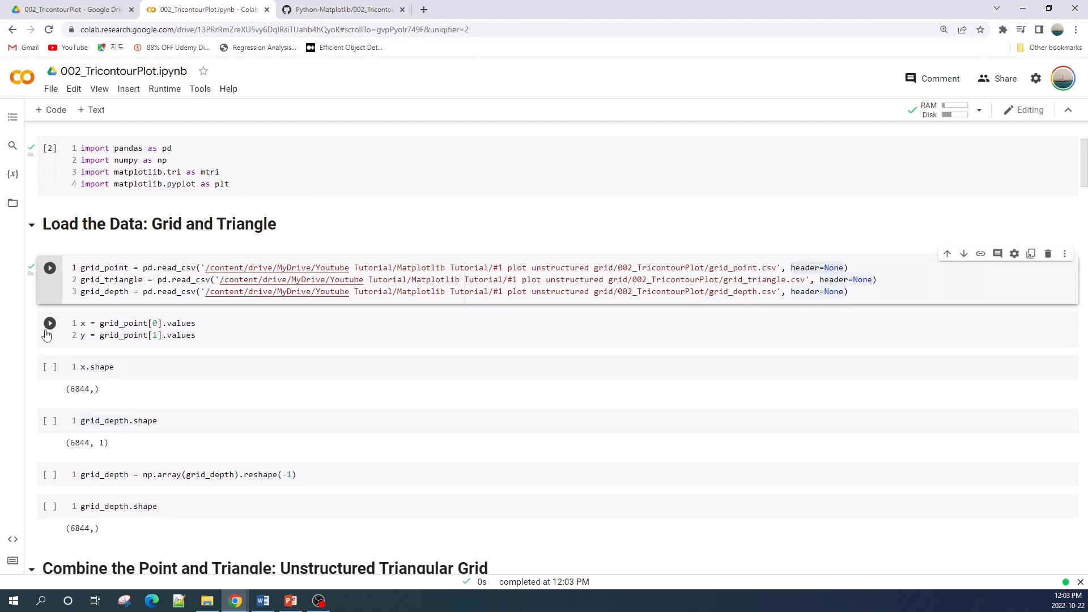
mouse_move(117, 324)
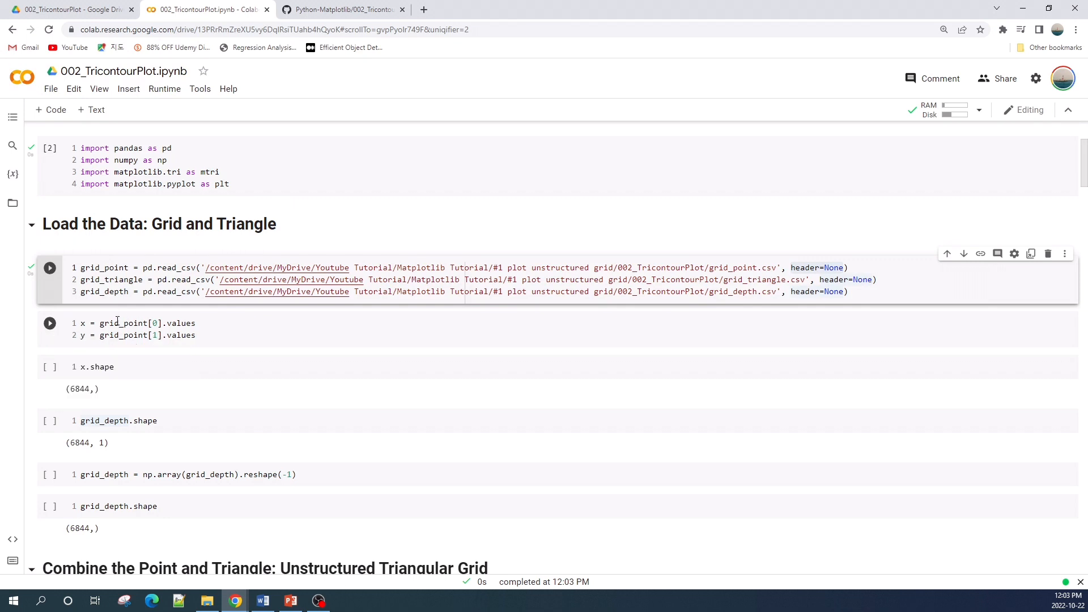
Step: Run the x/y extraction and check grid_depth is flattened to shape (6844,)
left_click(49, 324)
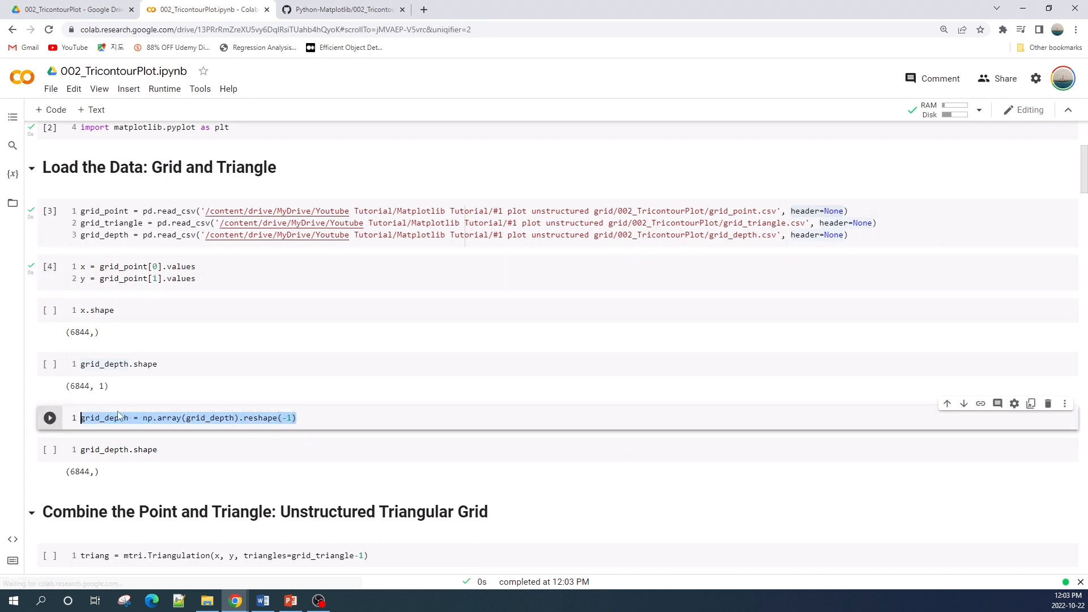
mouse_move(321, 404)
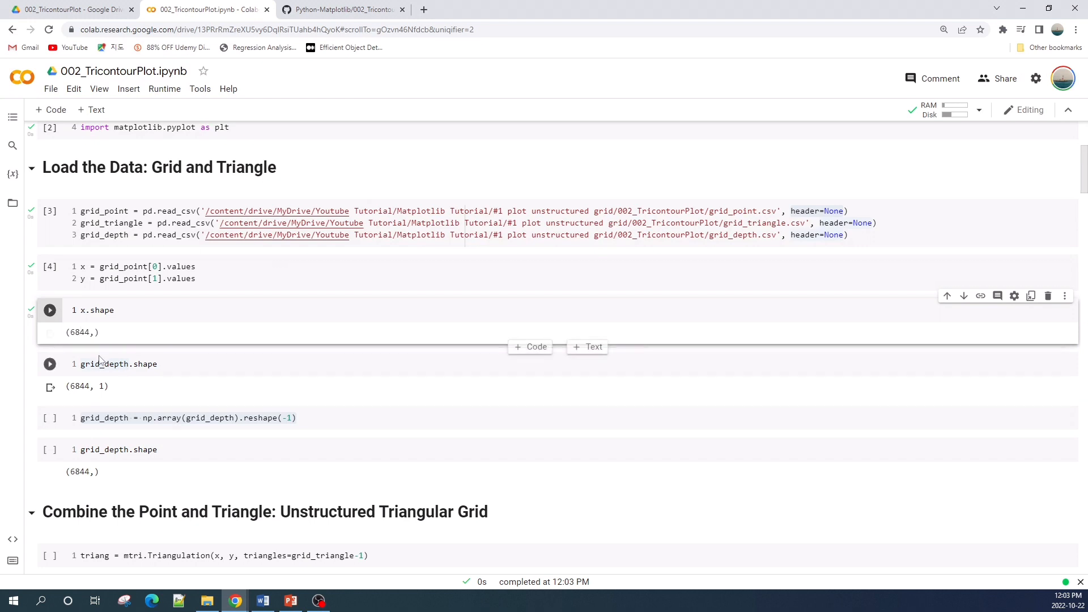
double_click(146, 364)
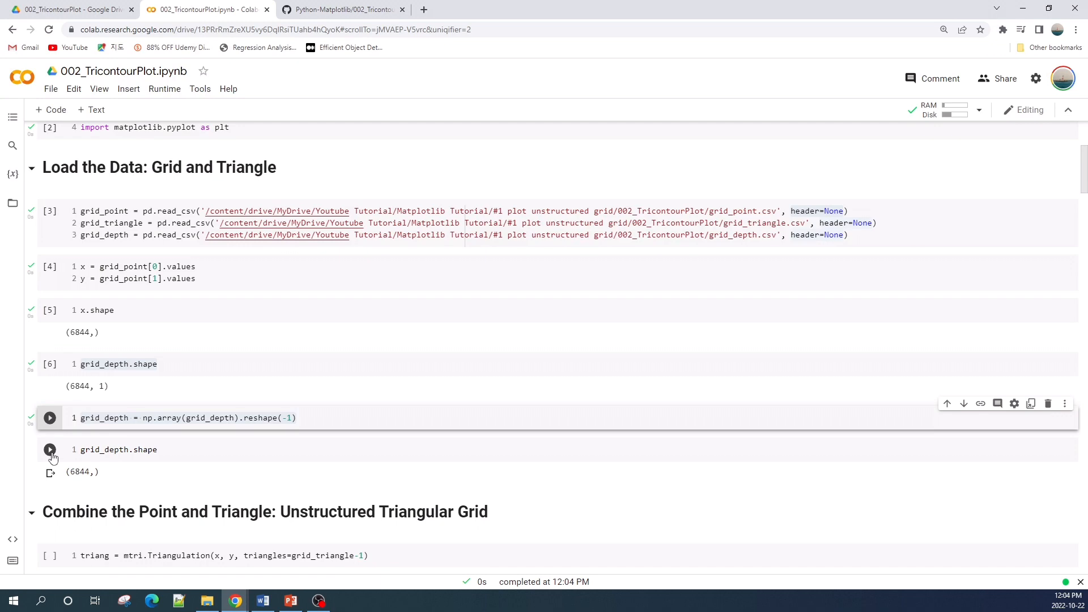
left_click(49, 417)
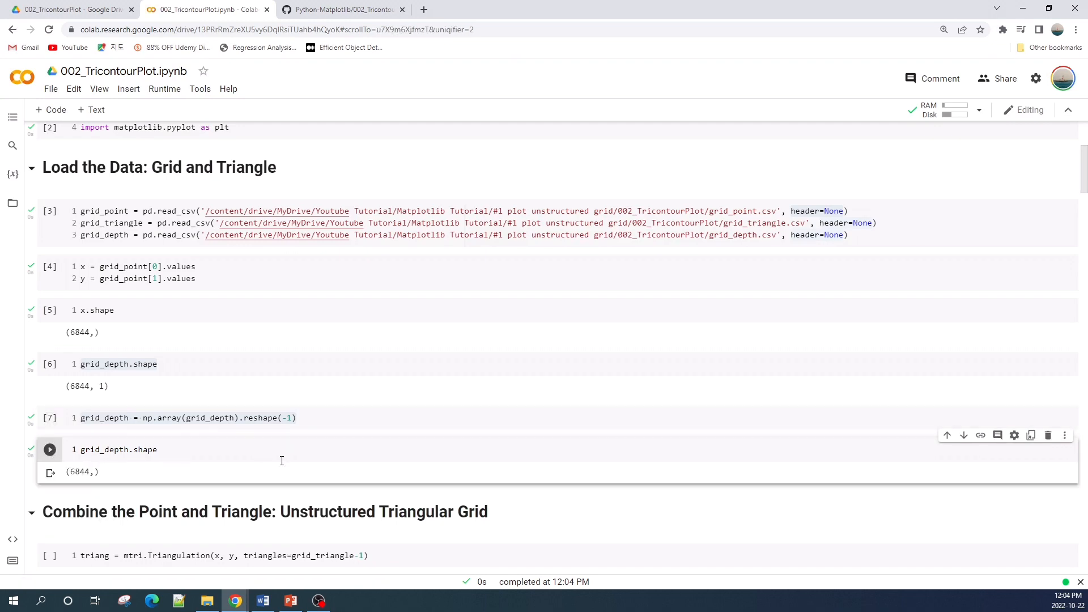
scroll("down", 3)
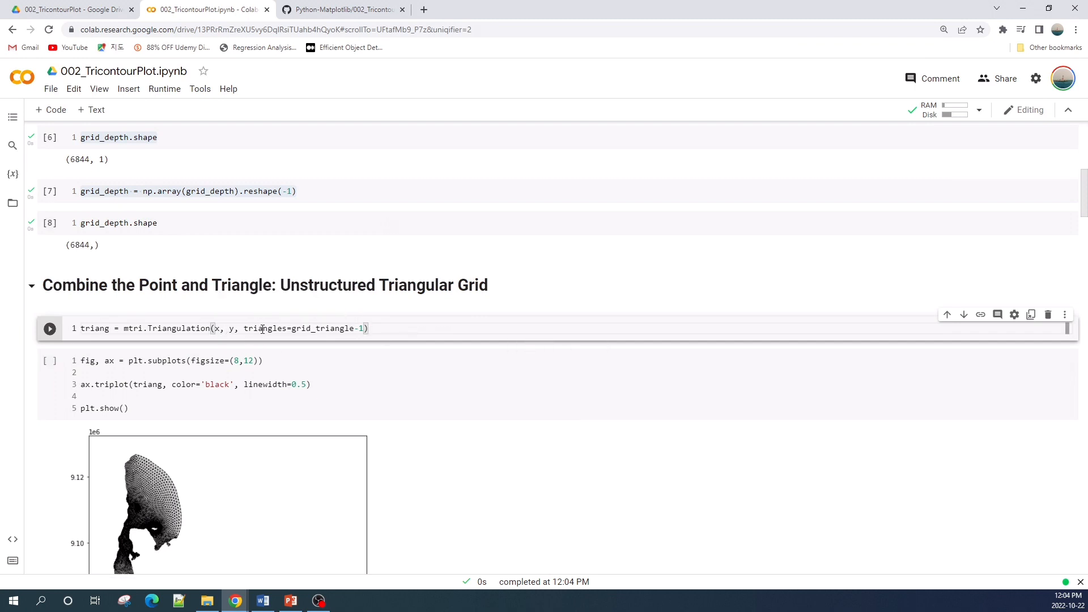
Step: Run mtri.Triangulation on points and triangles, then triplot the mesh in black
double_click(262, 329)
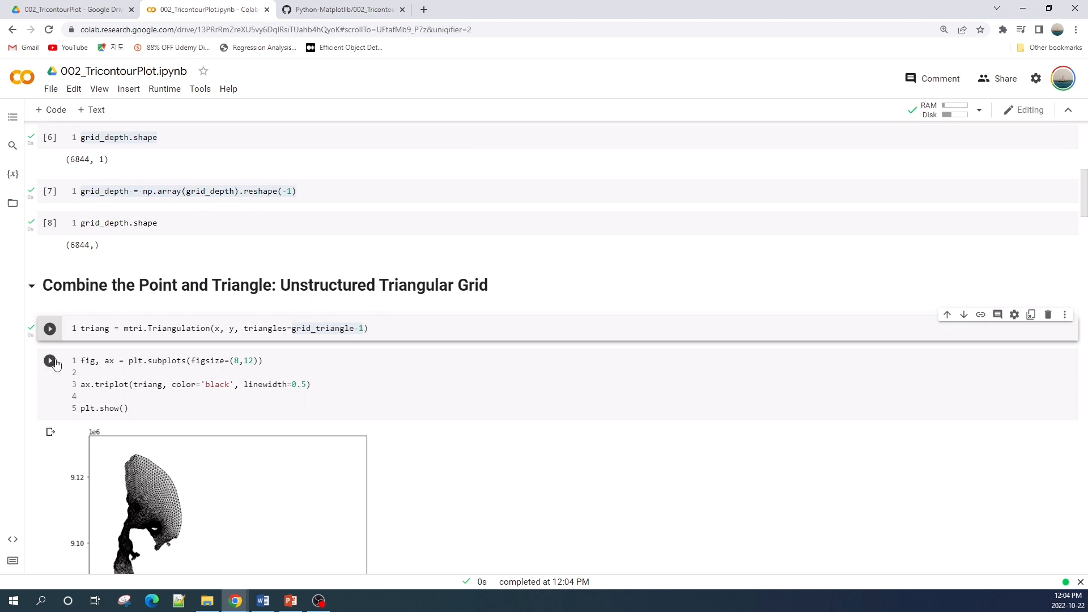
left_click(49, 329)
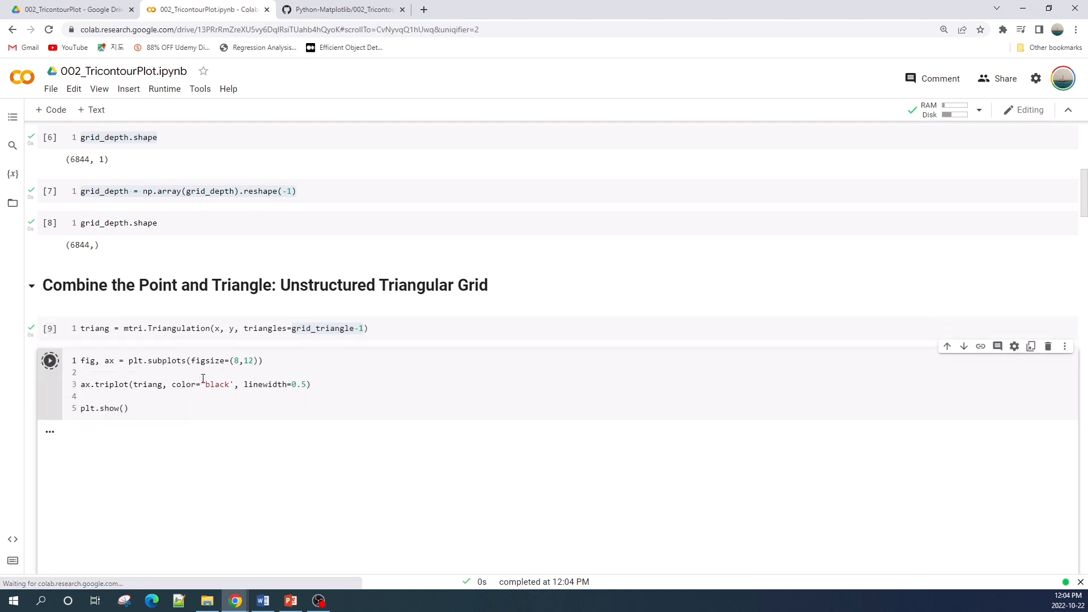
left_click(48, 361)
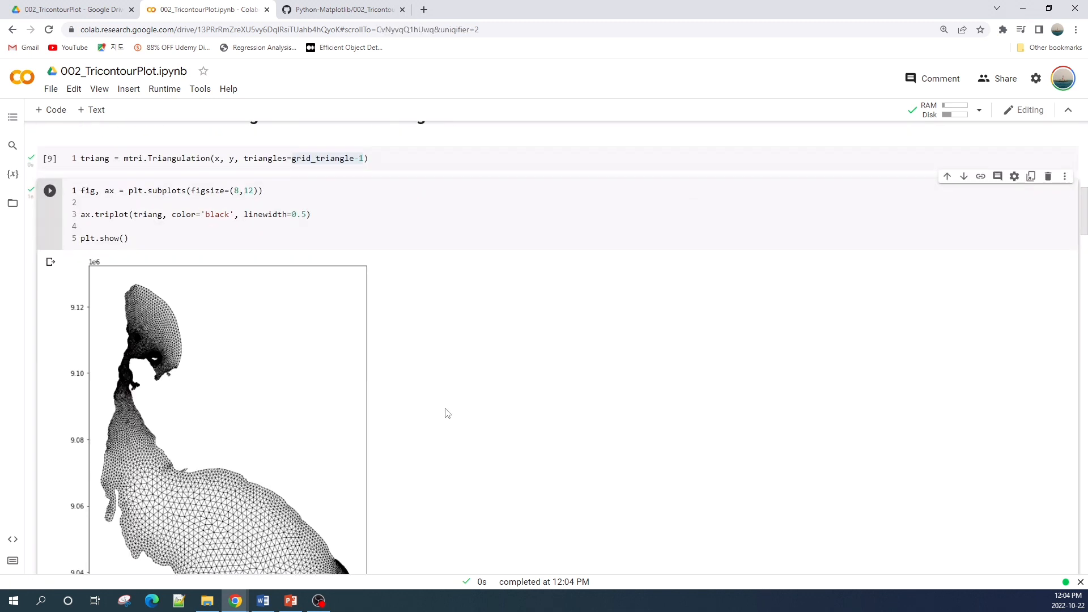
scroll("down", 3)
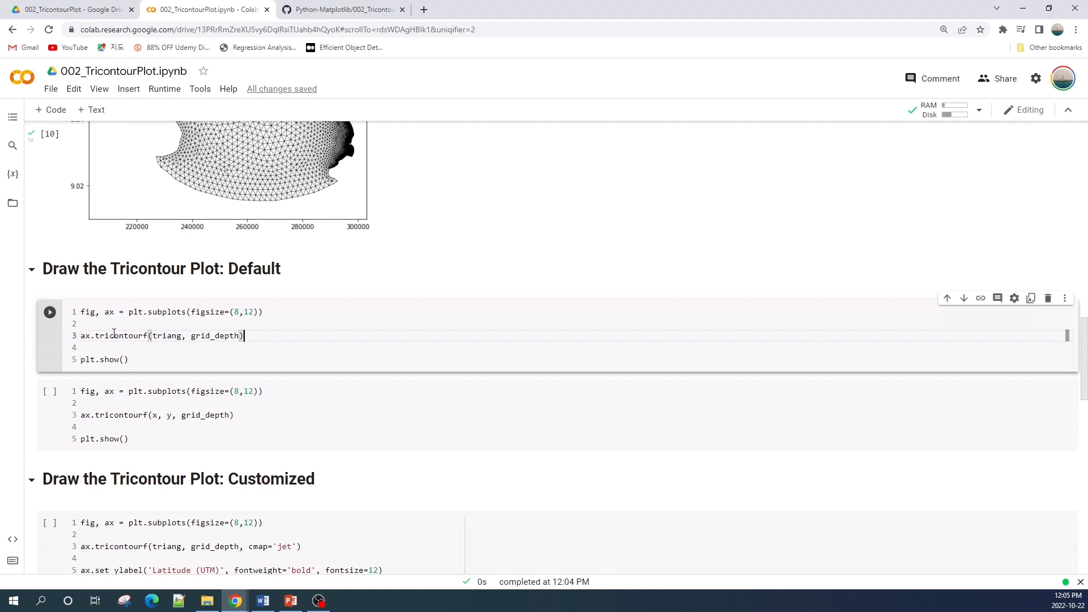
Step: Run ax.tricontourf(triang, grid_depth) to render the lake depth in the default colormap
double_click(122, 336)
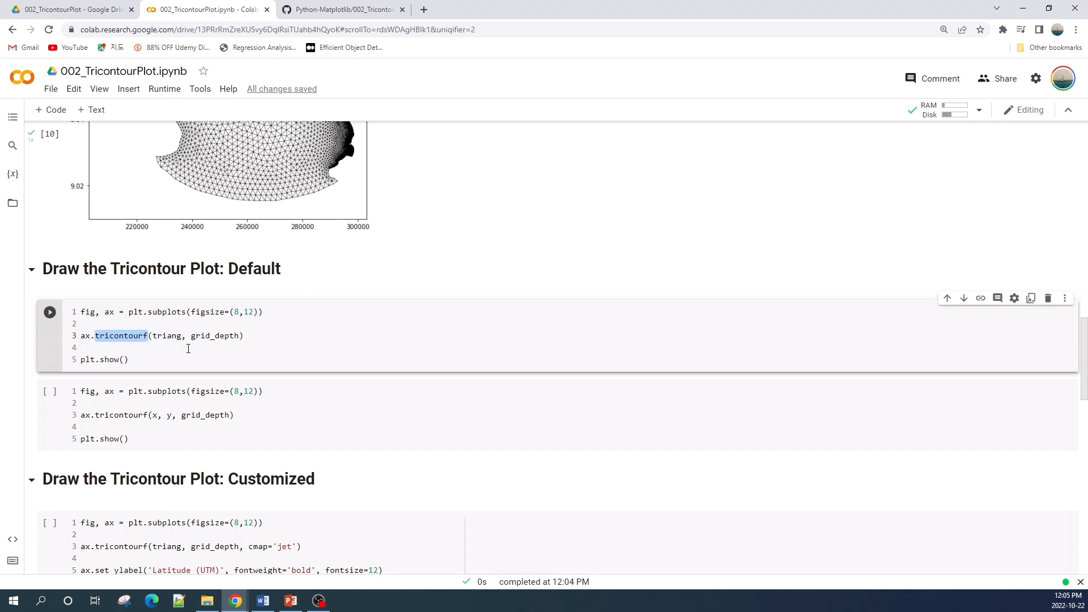
double_click(166, 336)
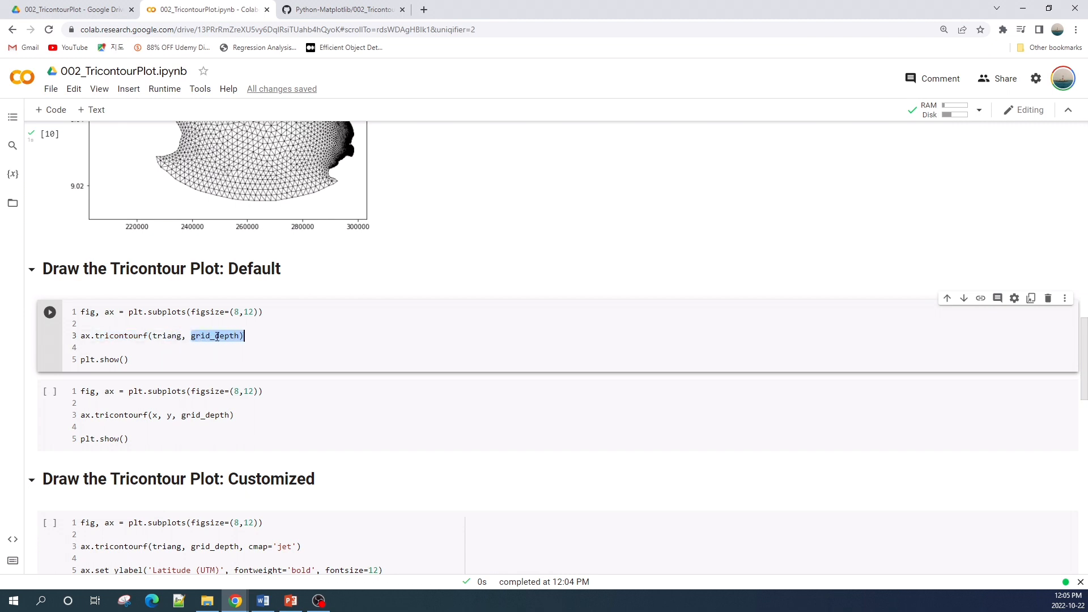
double_click(167, 335)
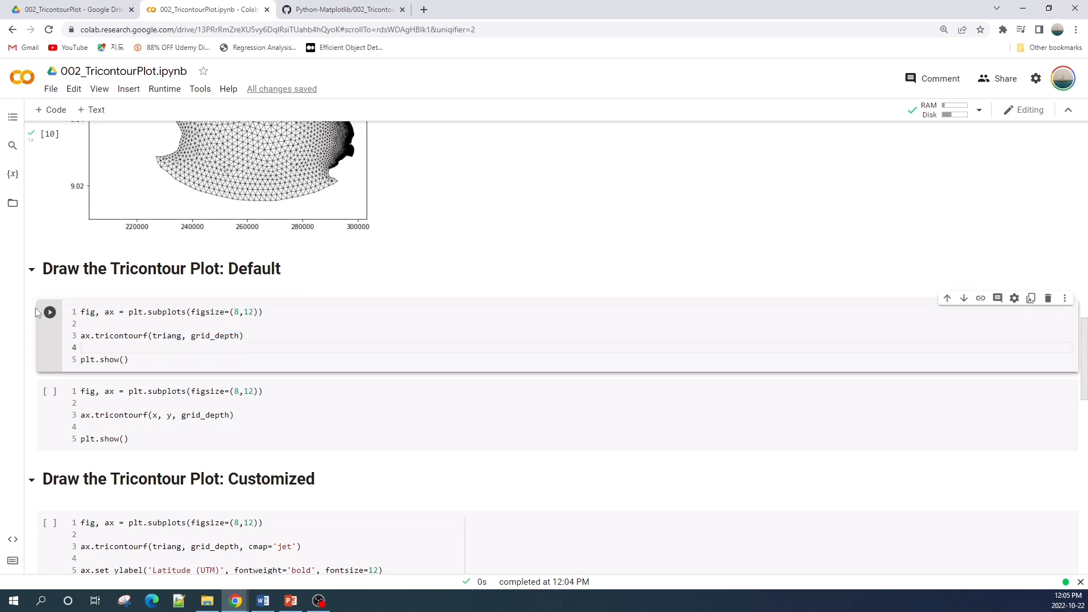
left_click(48, 312)
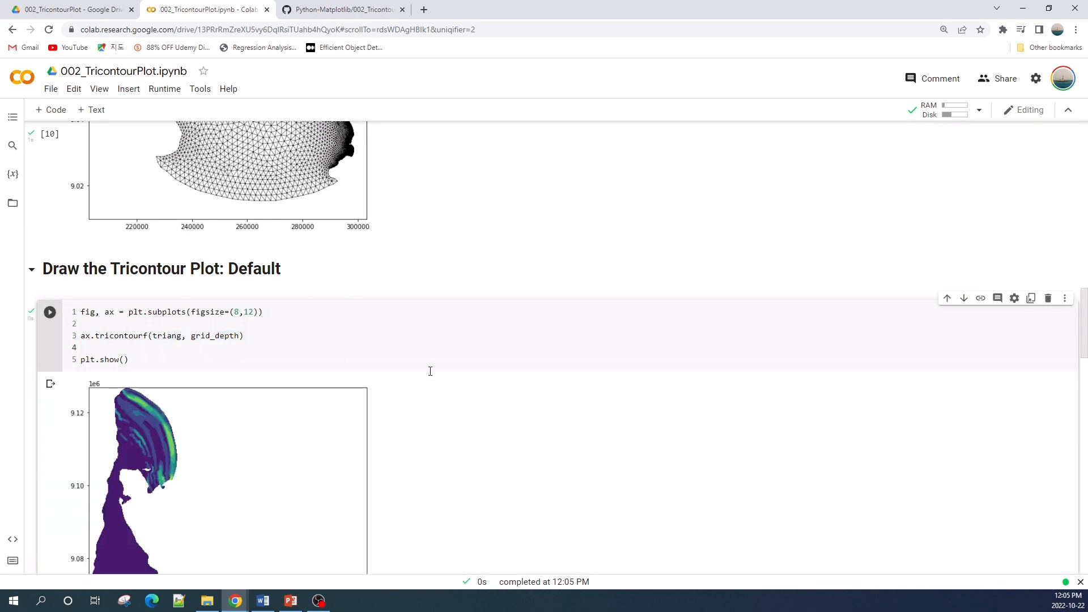
scroll("down", 3)
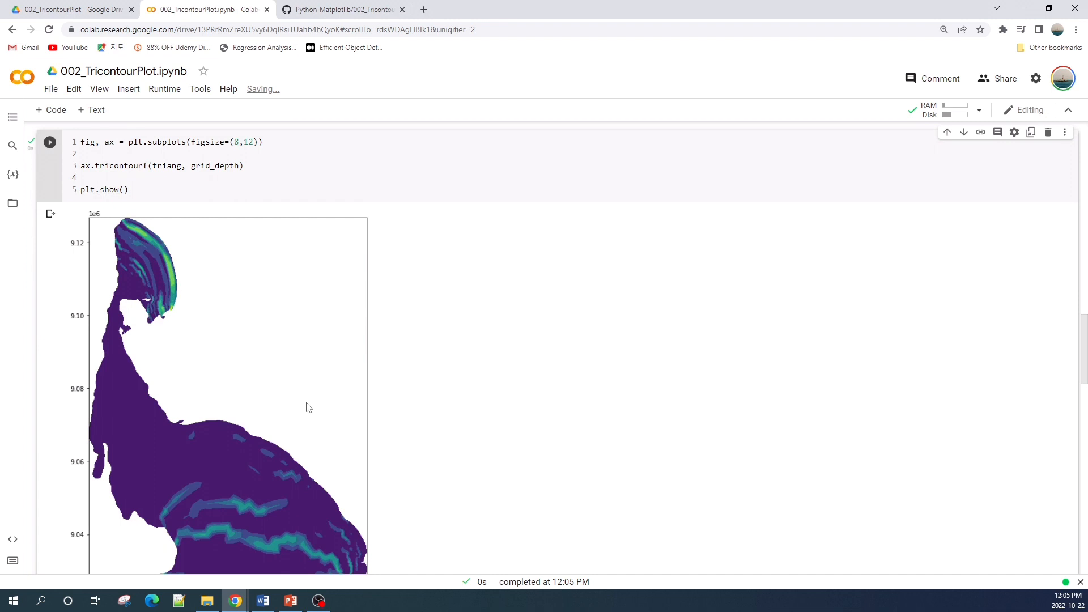
mouse_move(339, 345)
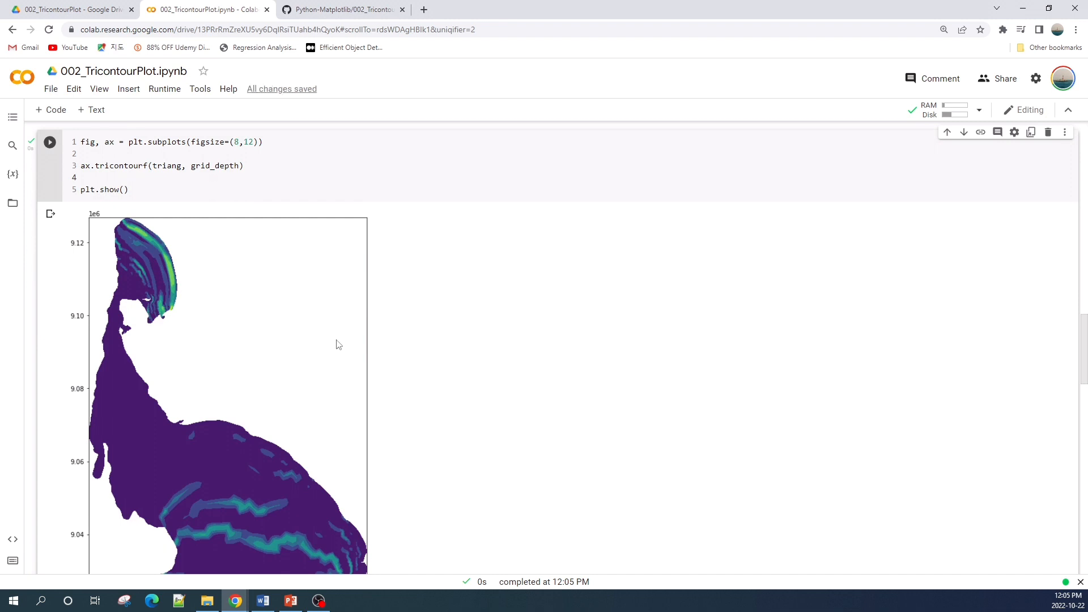
scroll("down", 3)
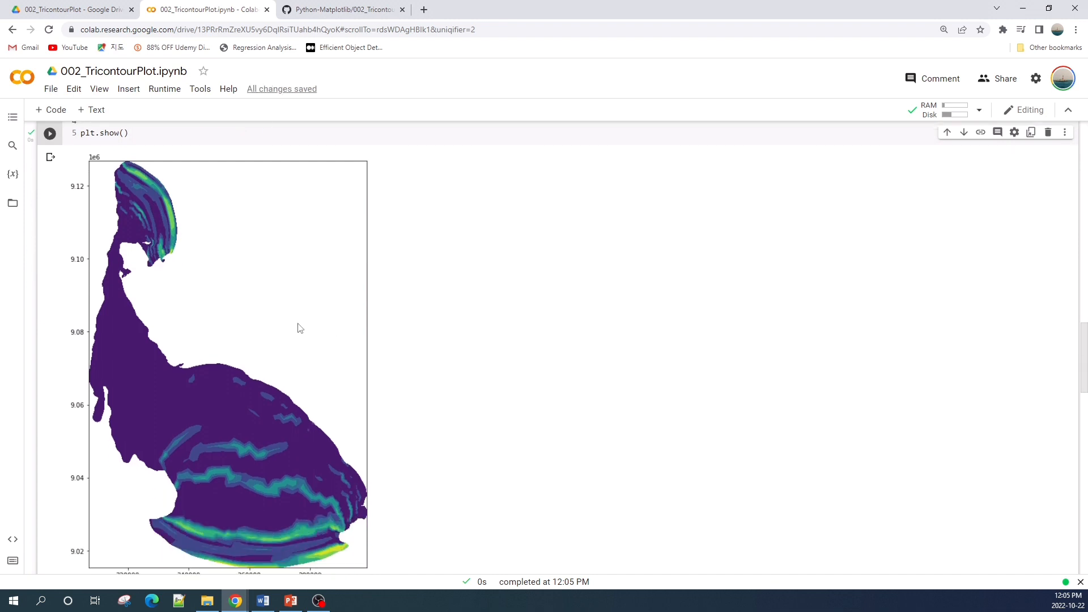
scroll("down", 3)
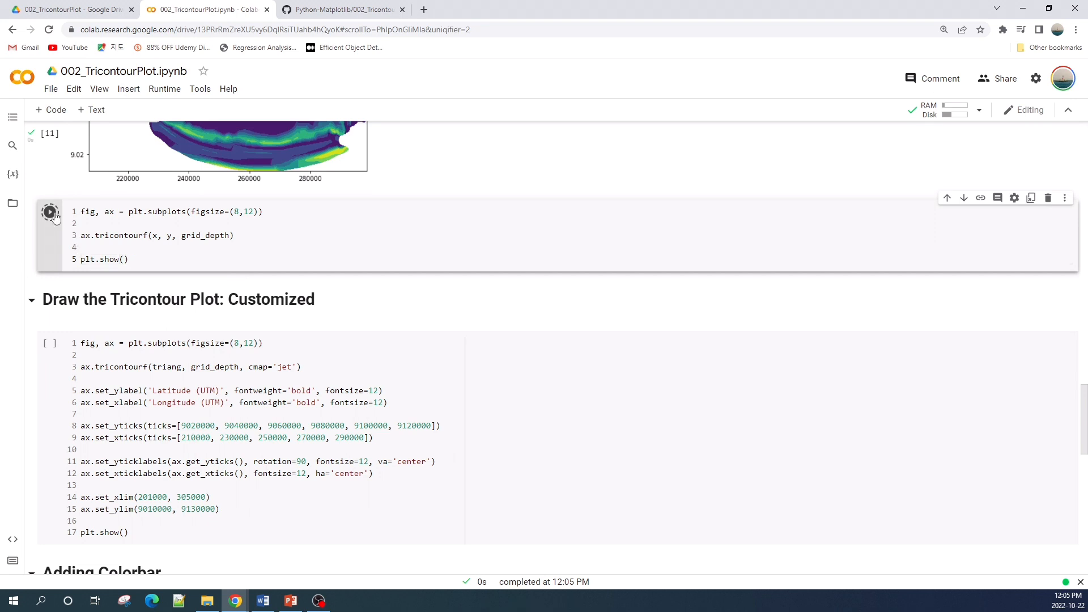
Step: Run ax.tricontourf(x, y, grid_depth) showing stray triangles filling gaps outside the lake
left_click(49, 212)
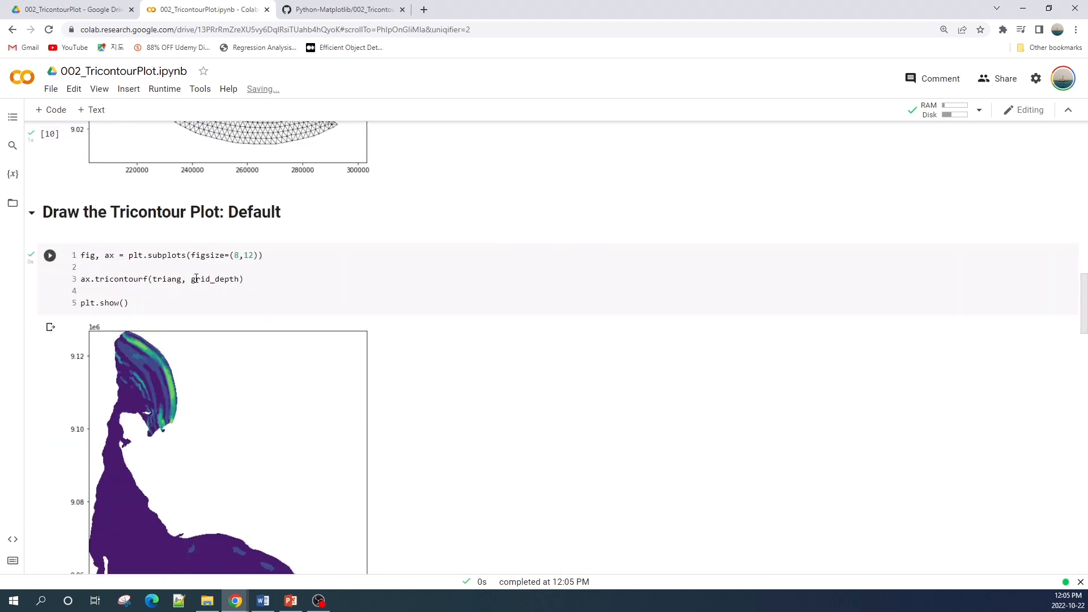
scroll("down", 3)
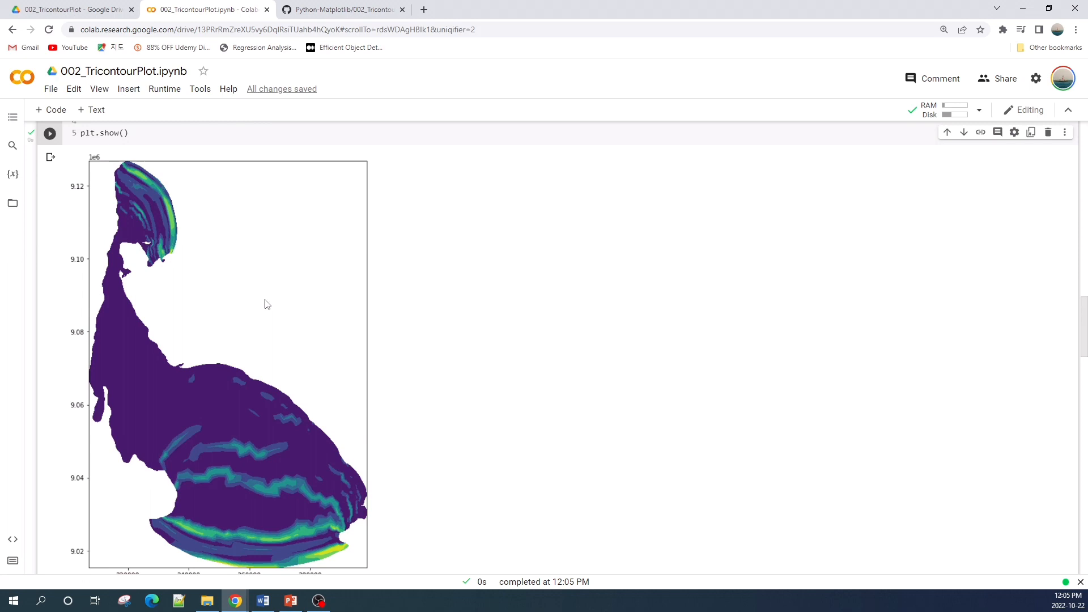
scroll("down", 3)
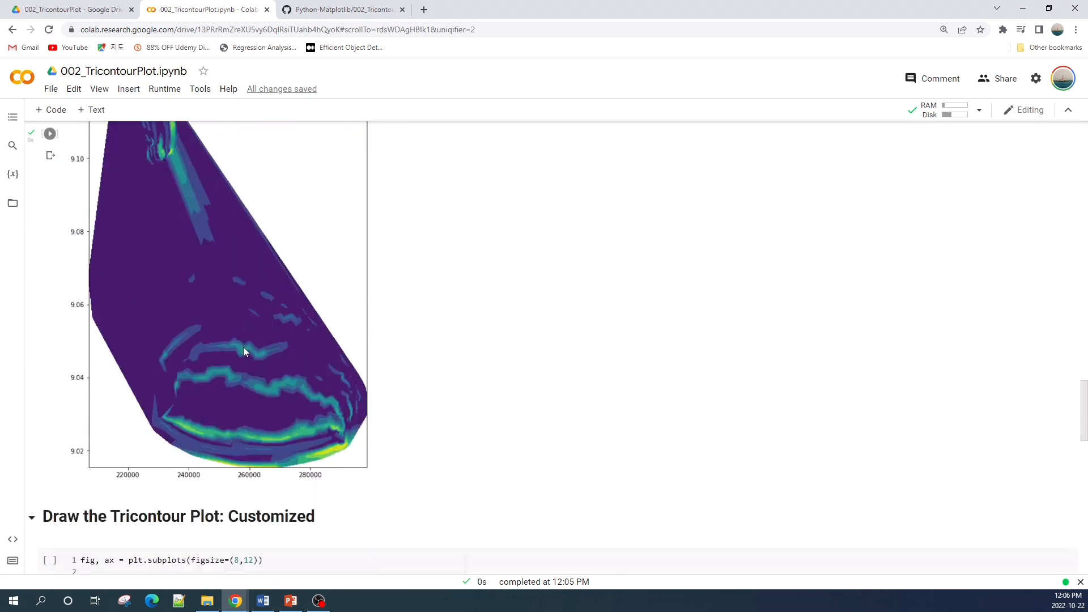
scroll("down", 3)
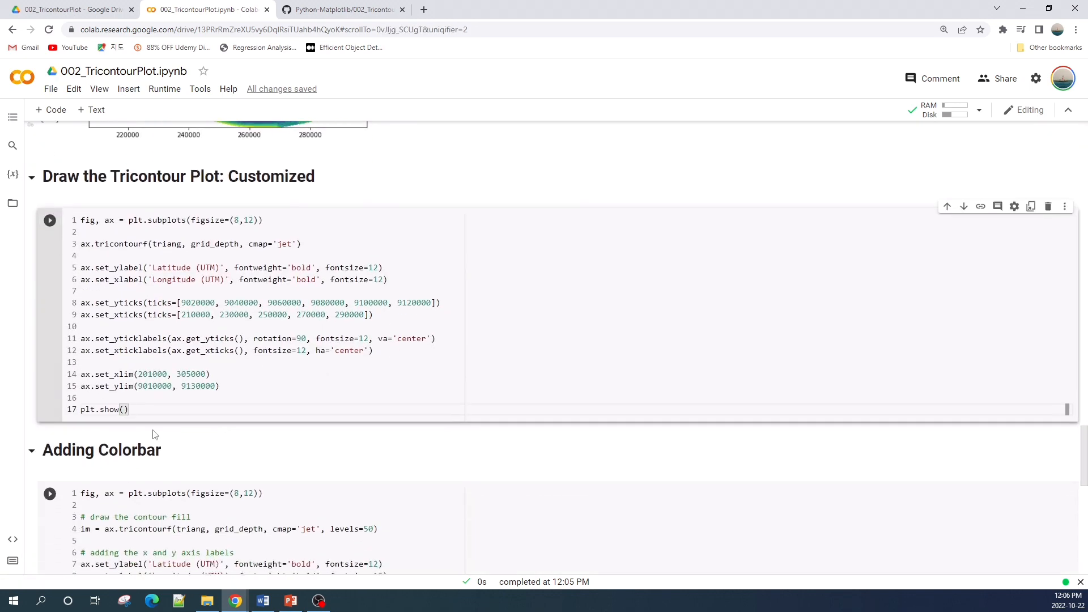
Step: Run the customized cell: jet colormap, bold Latitude/Longitude (UTM) labels, rotated y ticks, fixed limits
triple_click(187, 244)
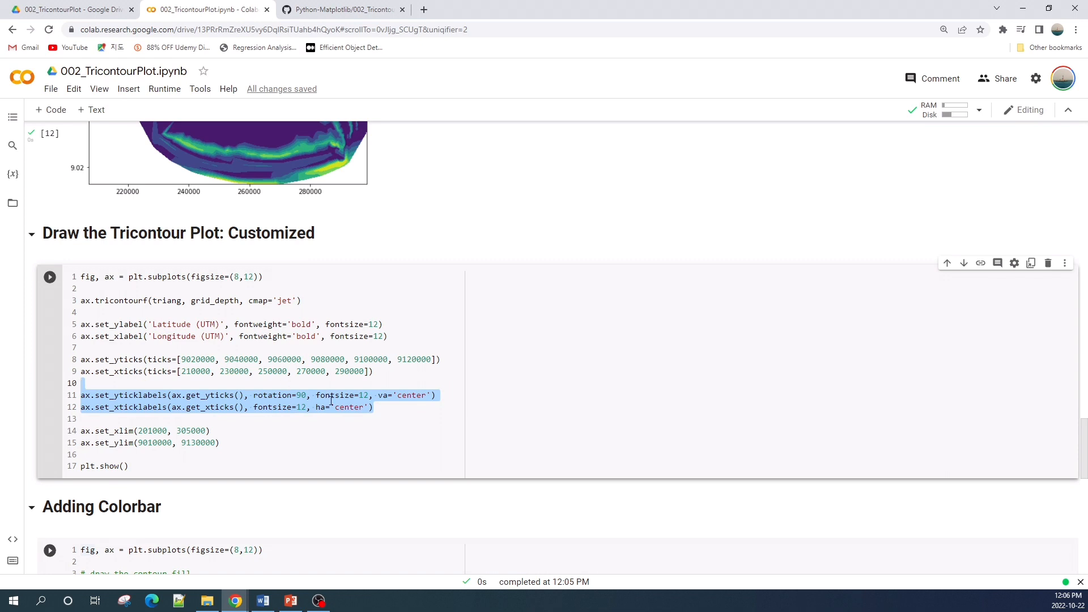
scroll("down", 3)
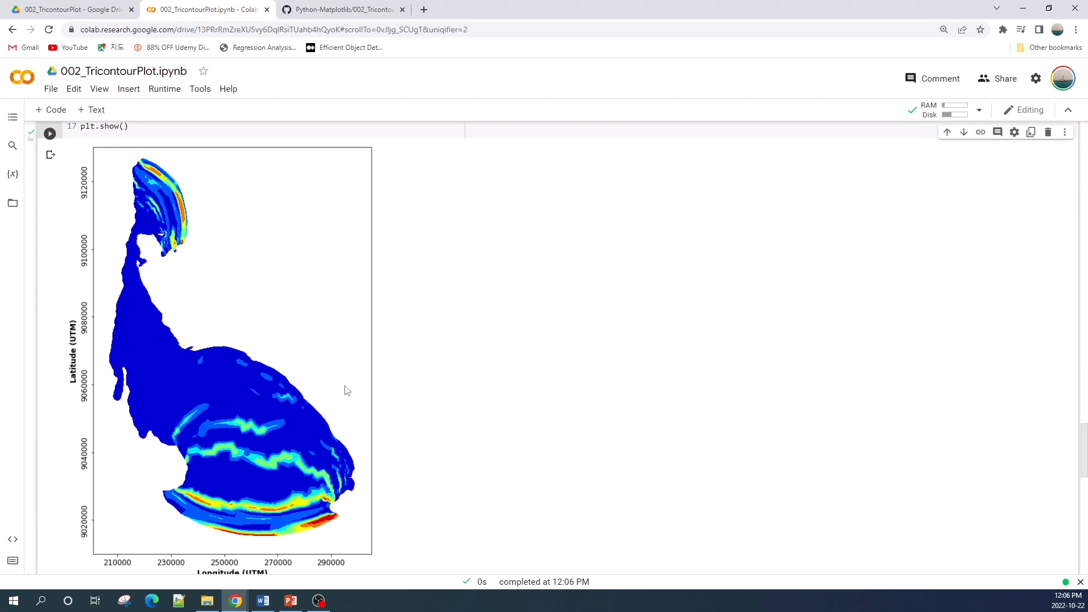
scroll("down", 3)
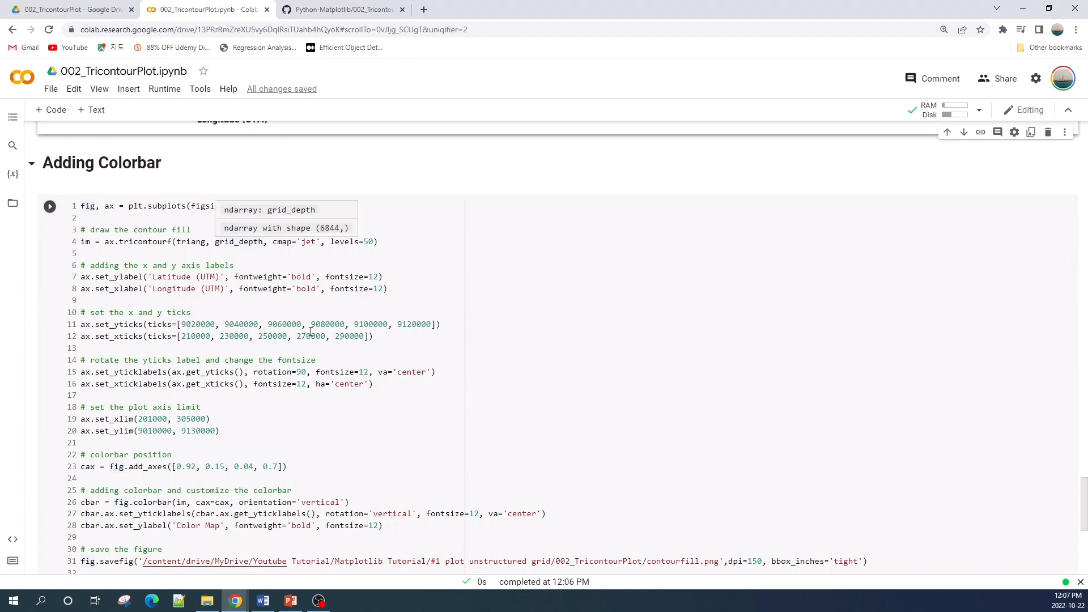
Step: View the plot with its vertical 'Color Map' colorbar saved as PNG, then switch to the GitHub repository
scroll("down", 3)
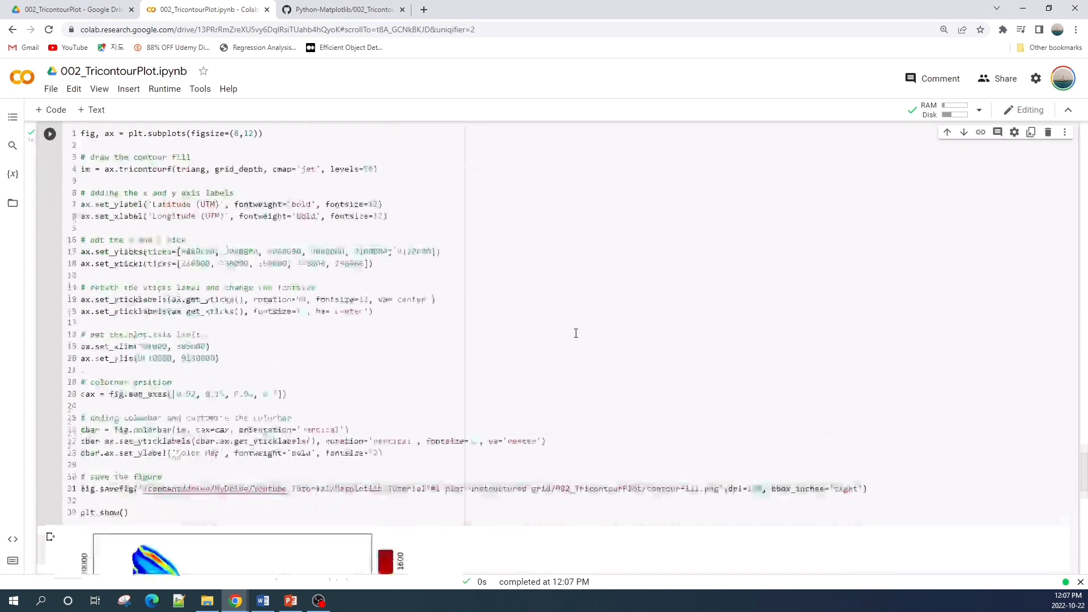
scroll("down", 3)
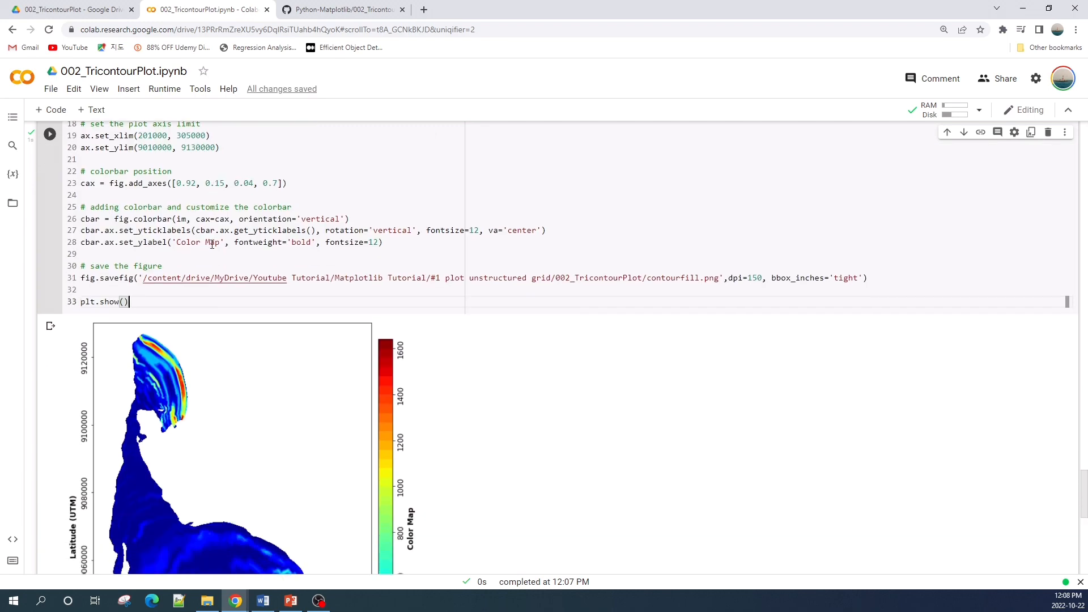
left_click(342, 9)
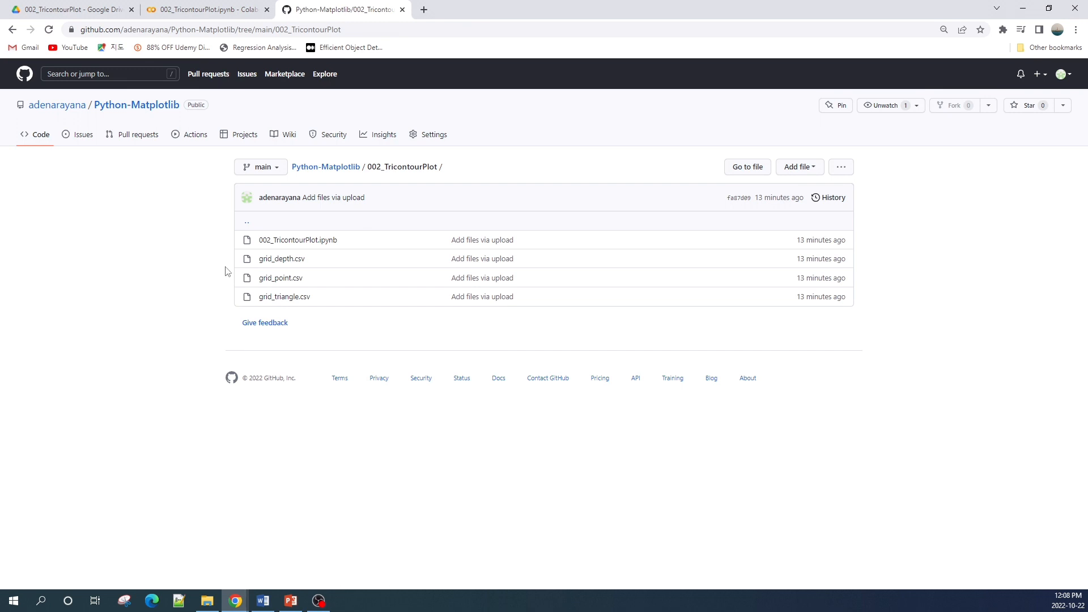
mouse_move(281, 278)
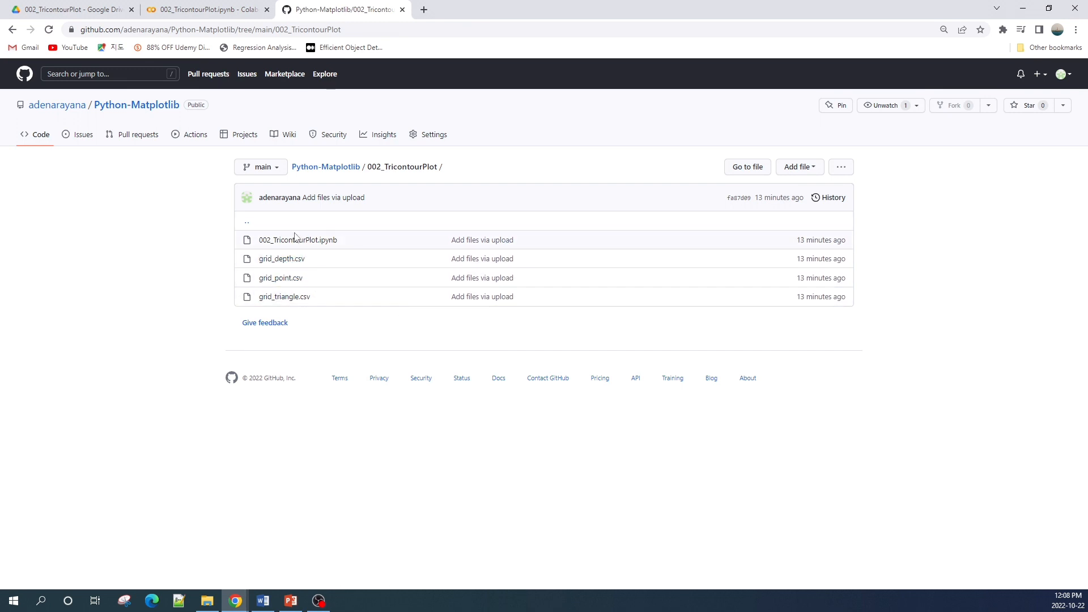
mouse_move(206, 195)
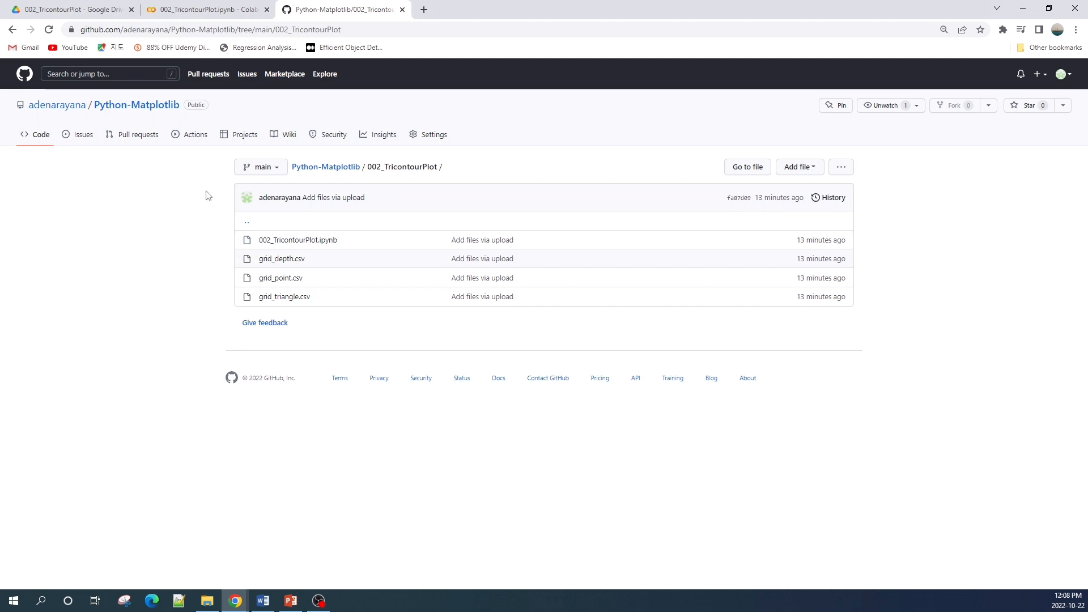
mouse_move(368, 266)
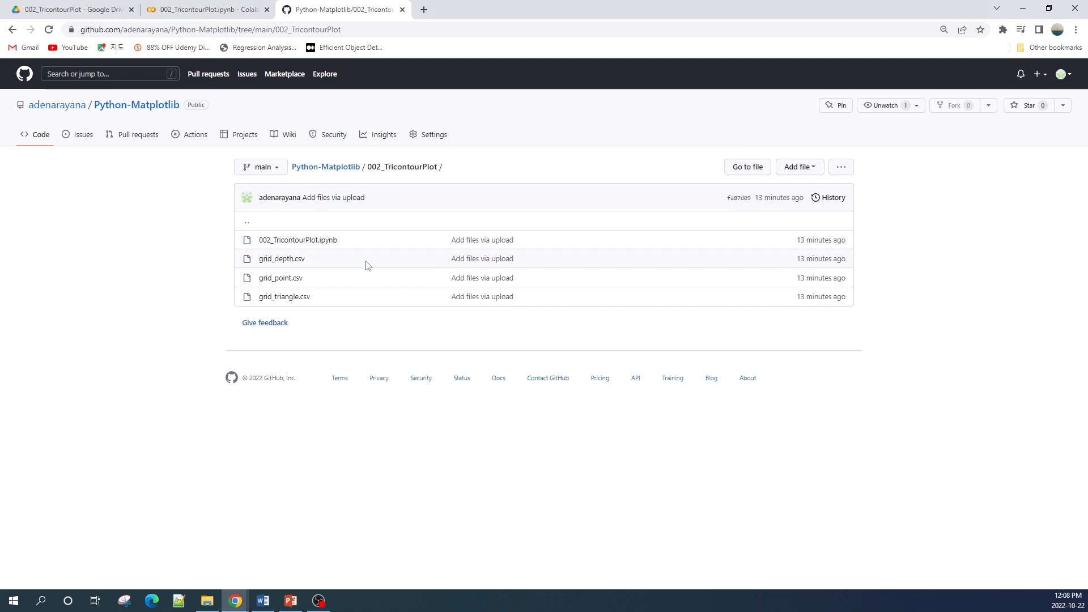